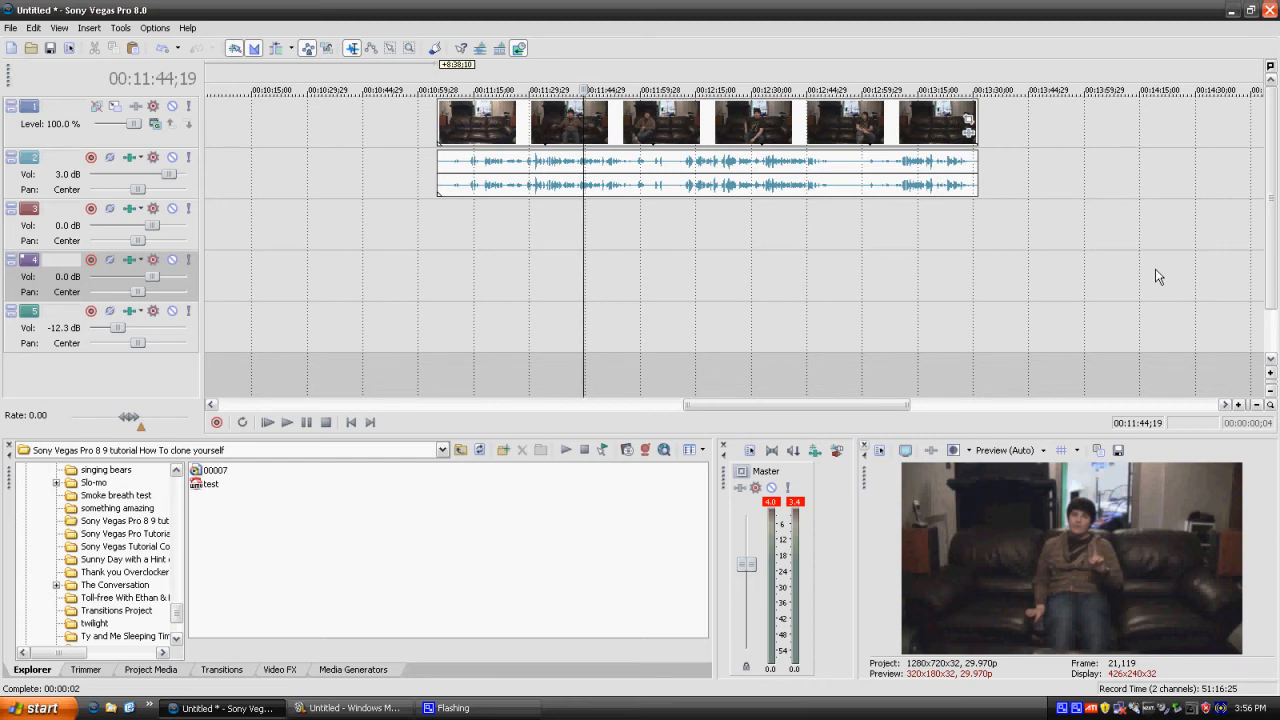
mouse_move(729, 279)
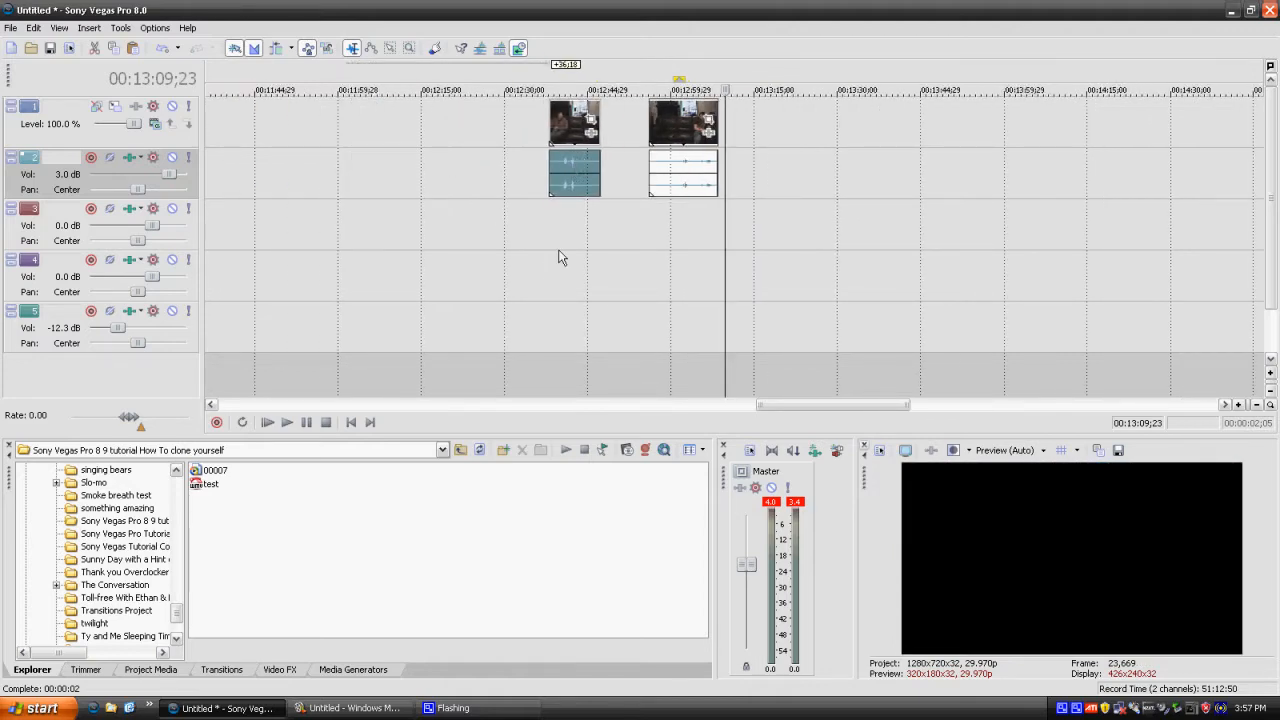
mouse_move(363, 218)
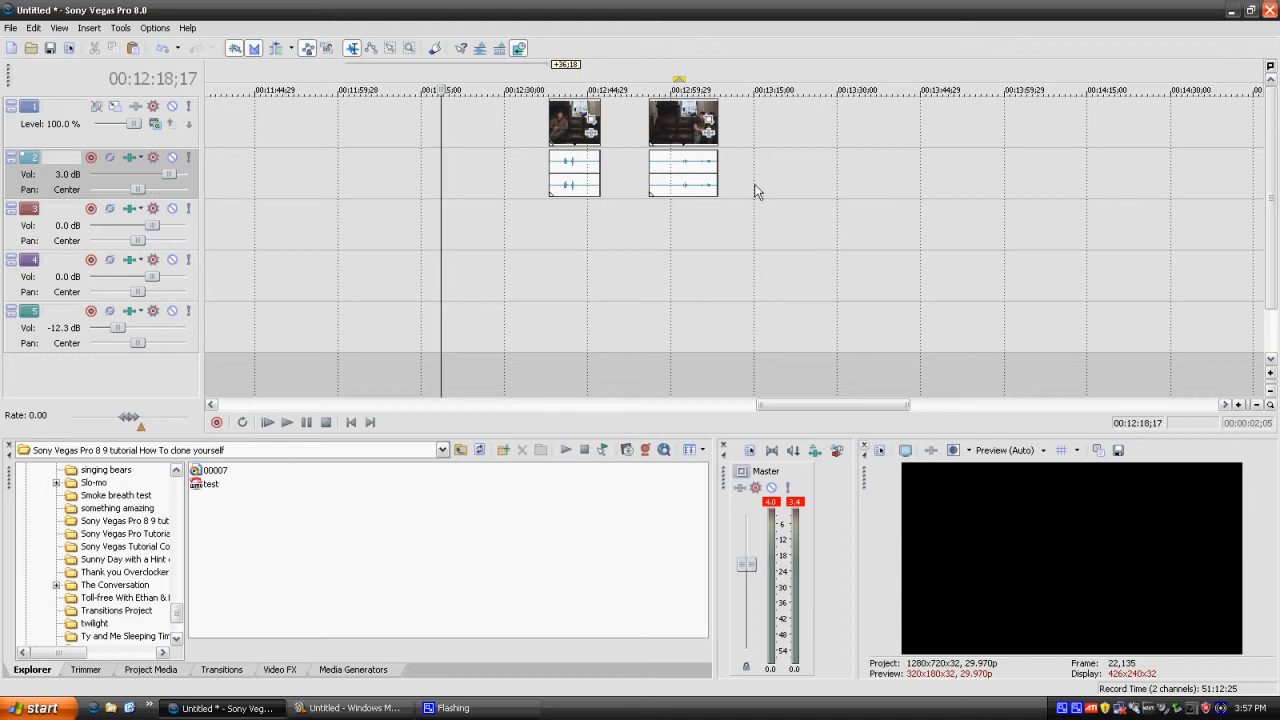
mouse_move(680, 180)
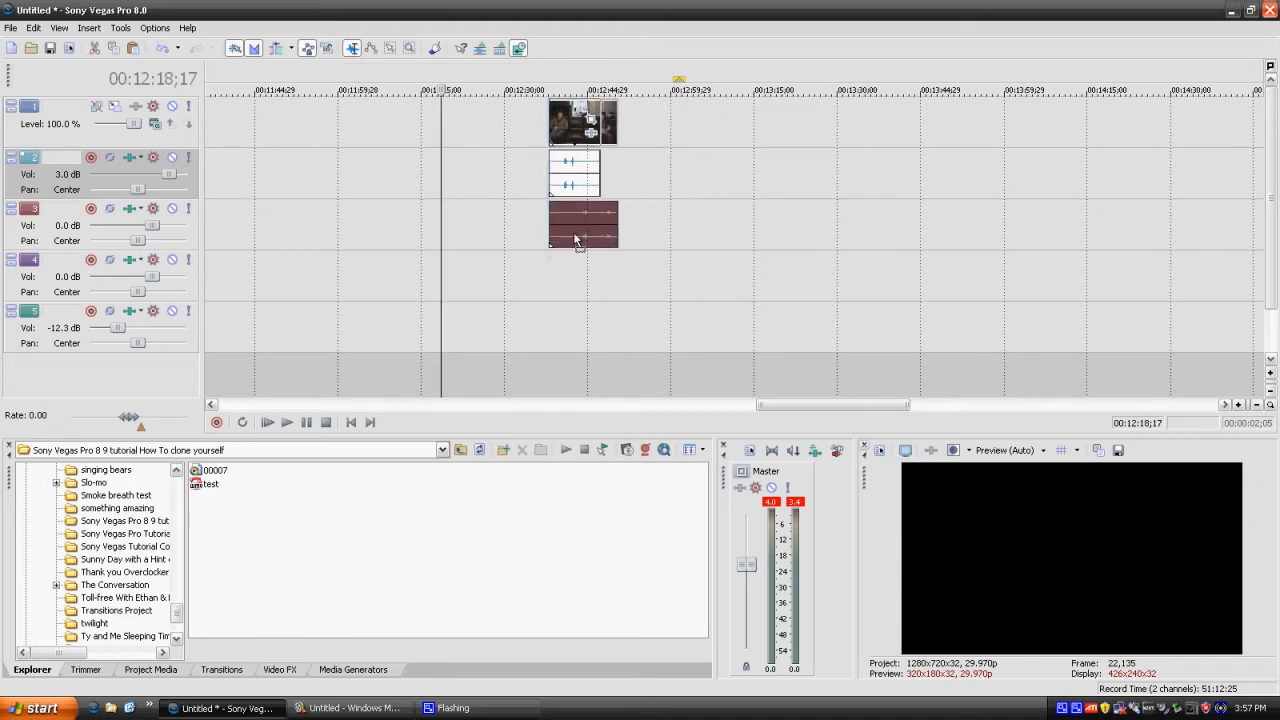
- Insert a new video track from the track header context menu
right_click(582, 225)
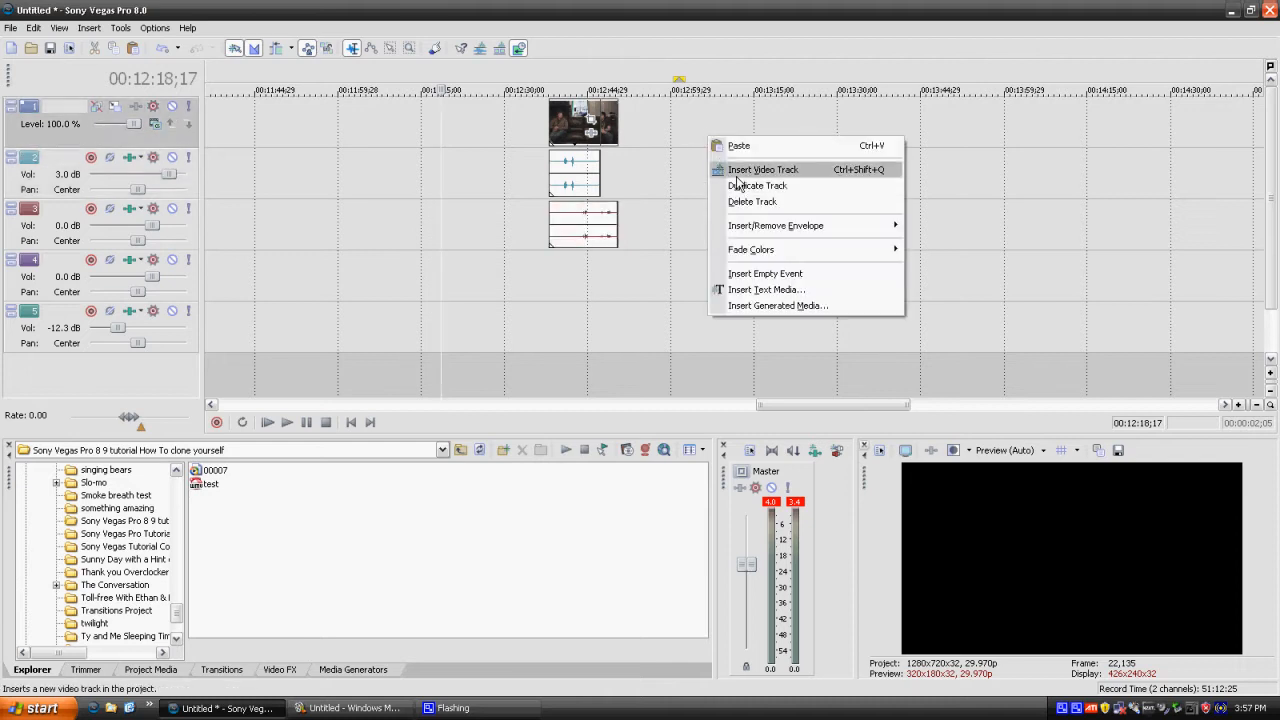
click(762, 169)
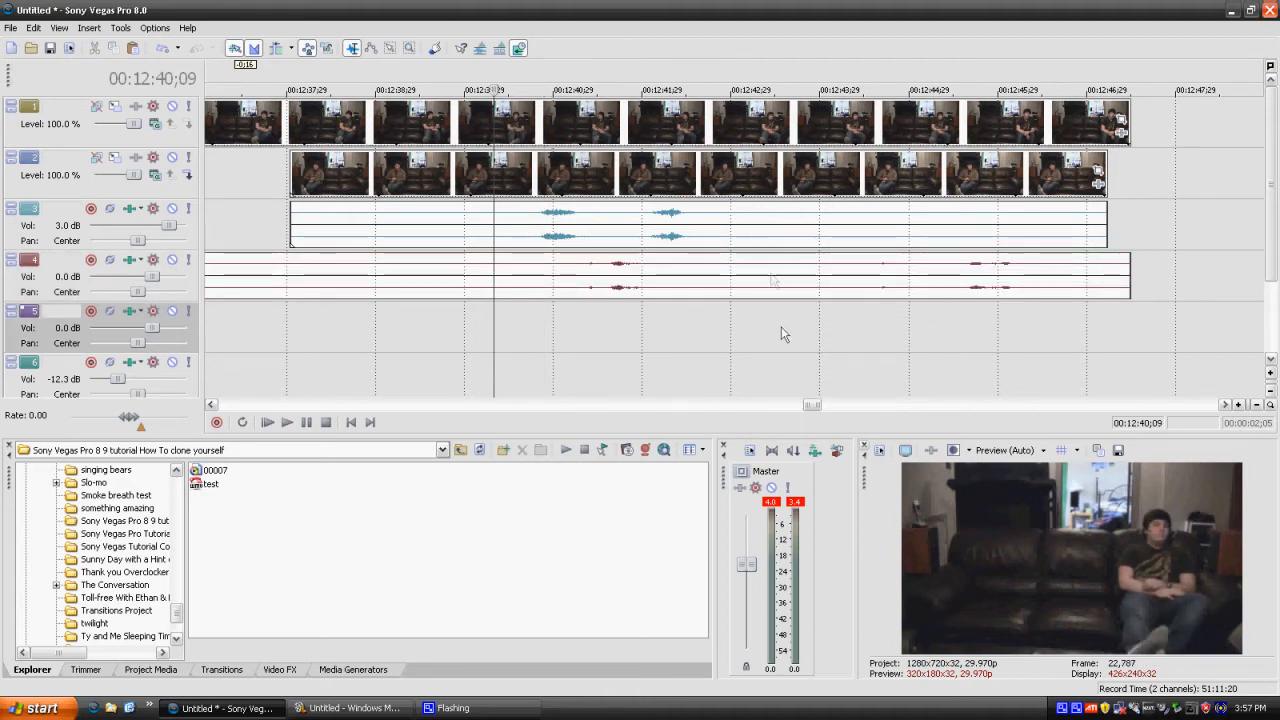
mouse_move(735, 279)
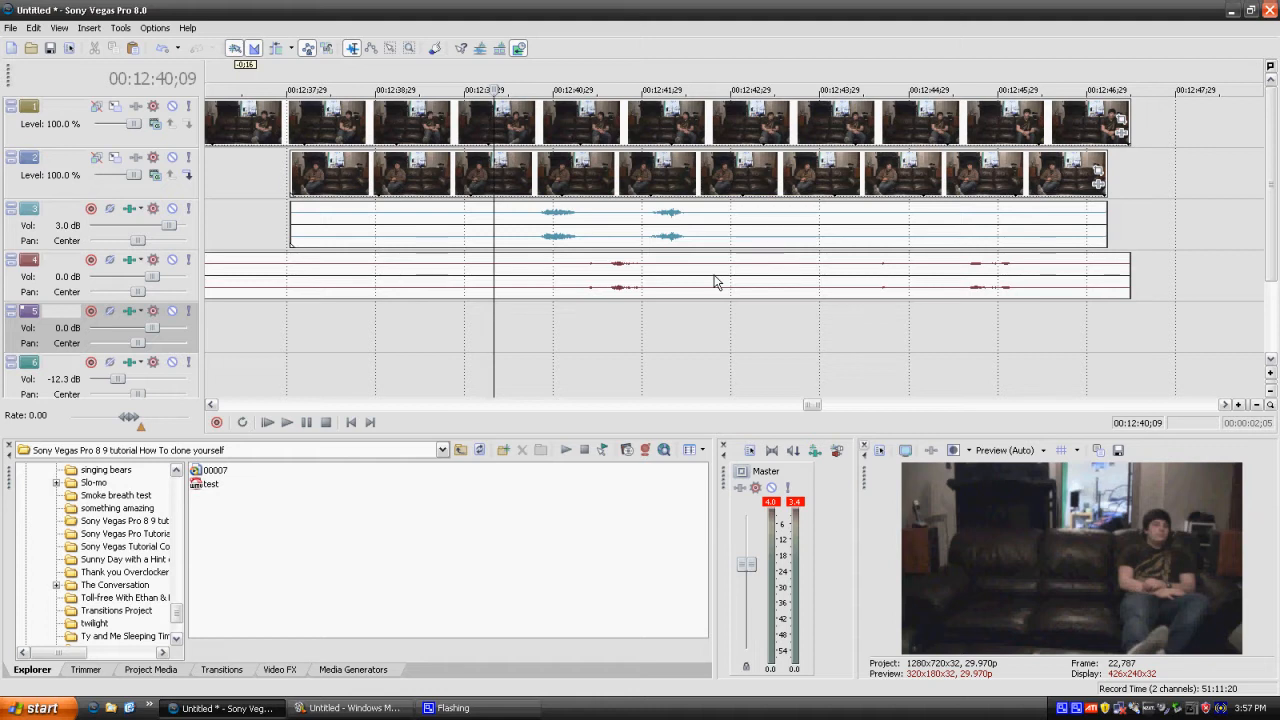
- Select the second take's audio event to realign it with the other take
click(715, 275)
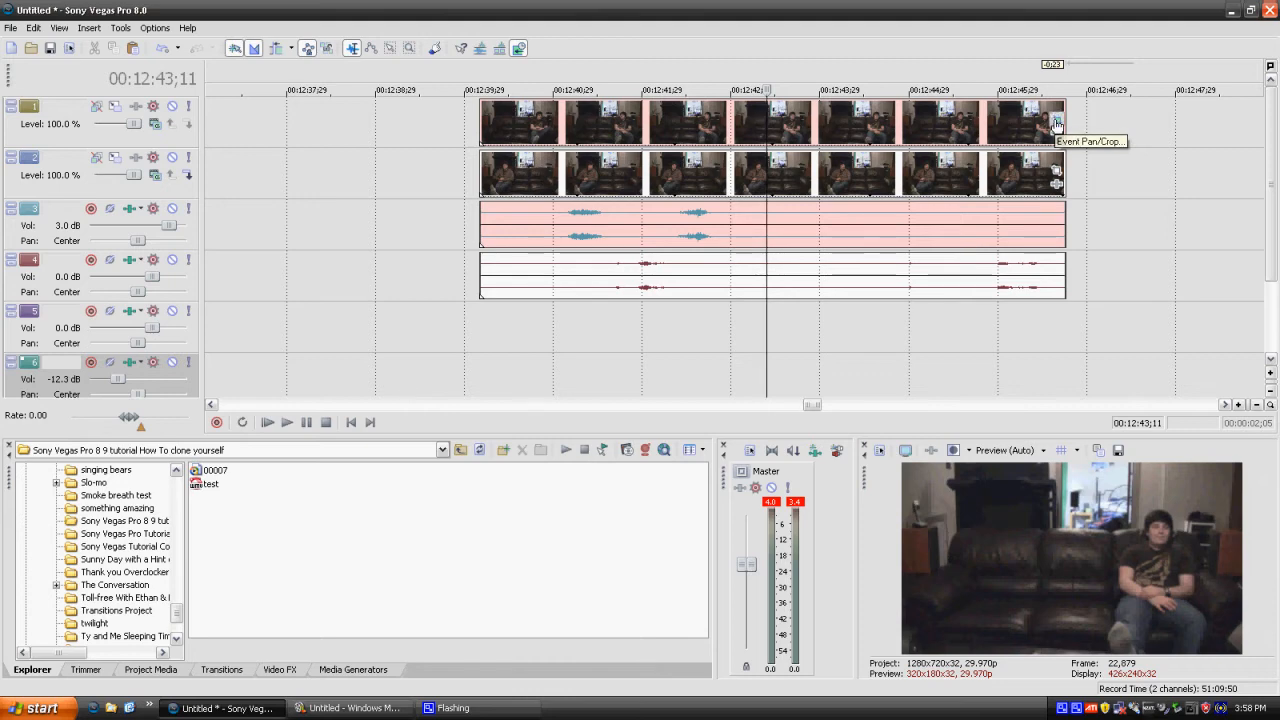
- Open Event Pan/Crop for the top take and enable masking
click(1057, 123)
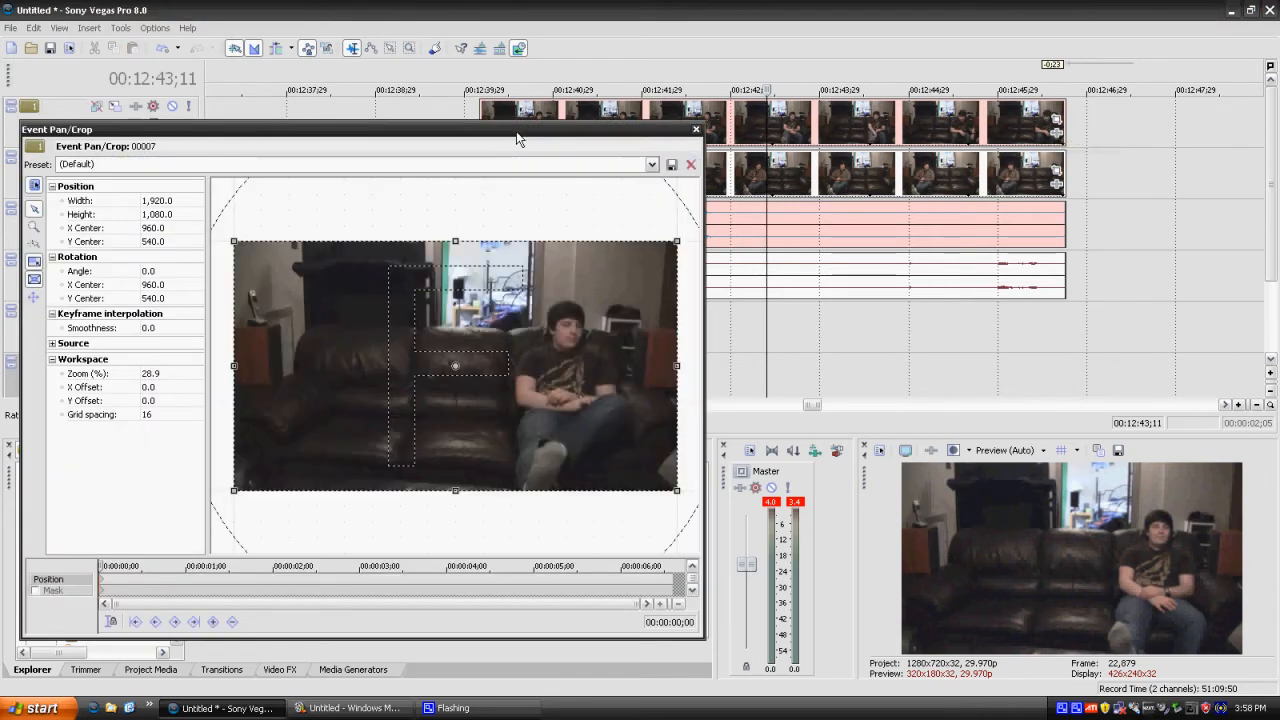
mouse_move(515, 140)
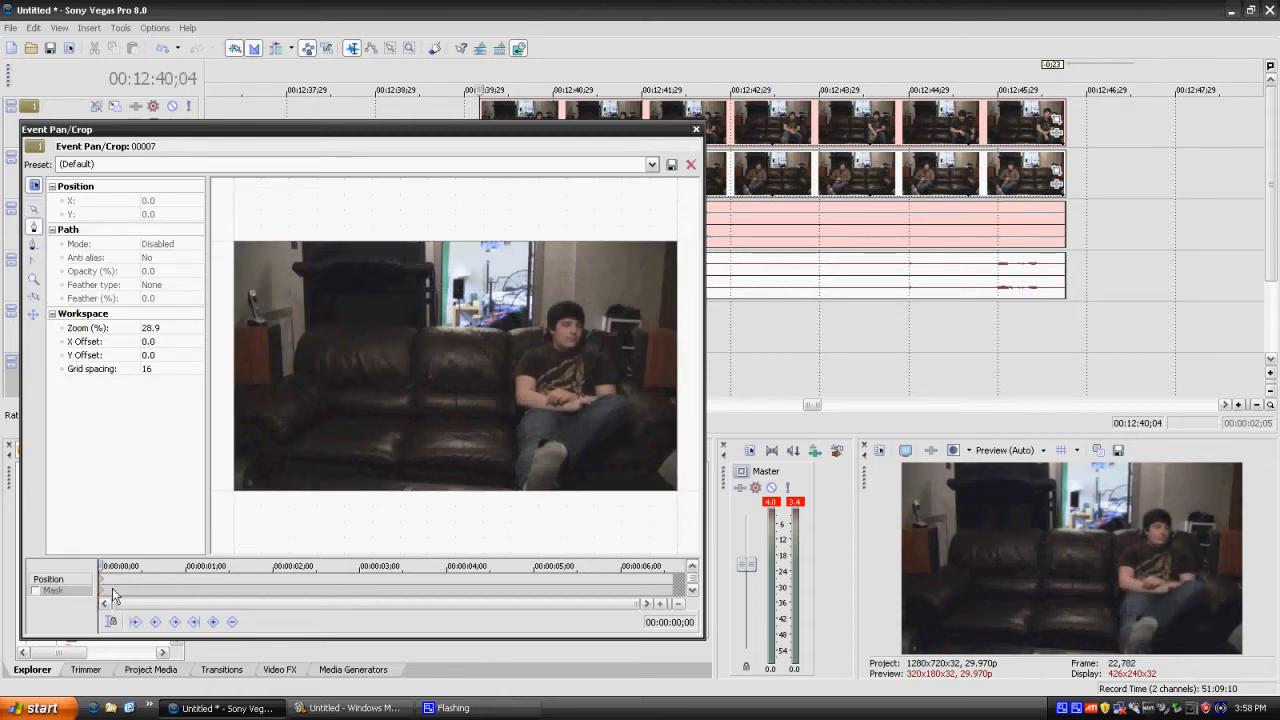
click(36, 590)
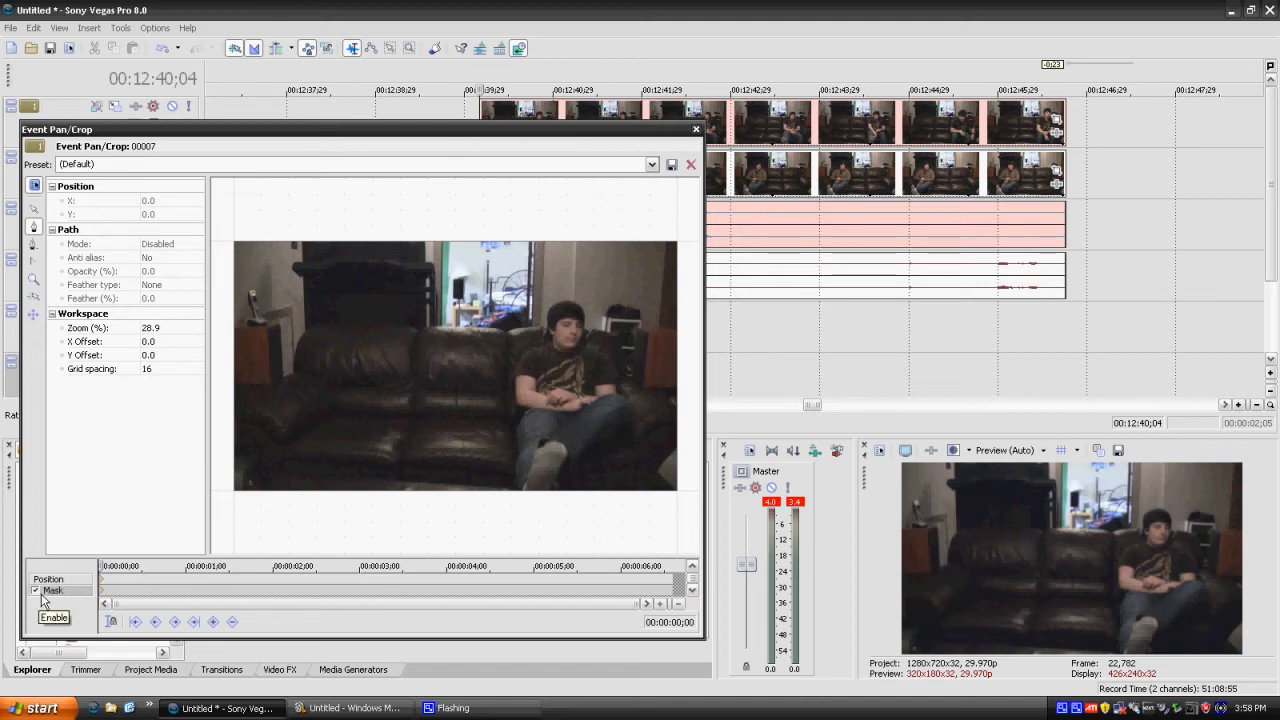
mouse_move(35, 234)
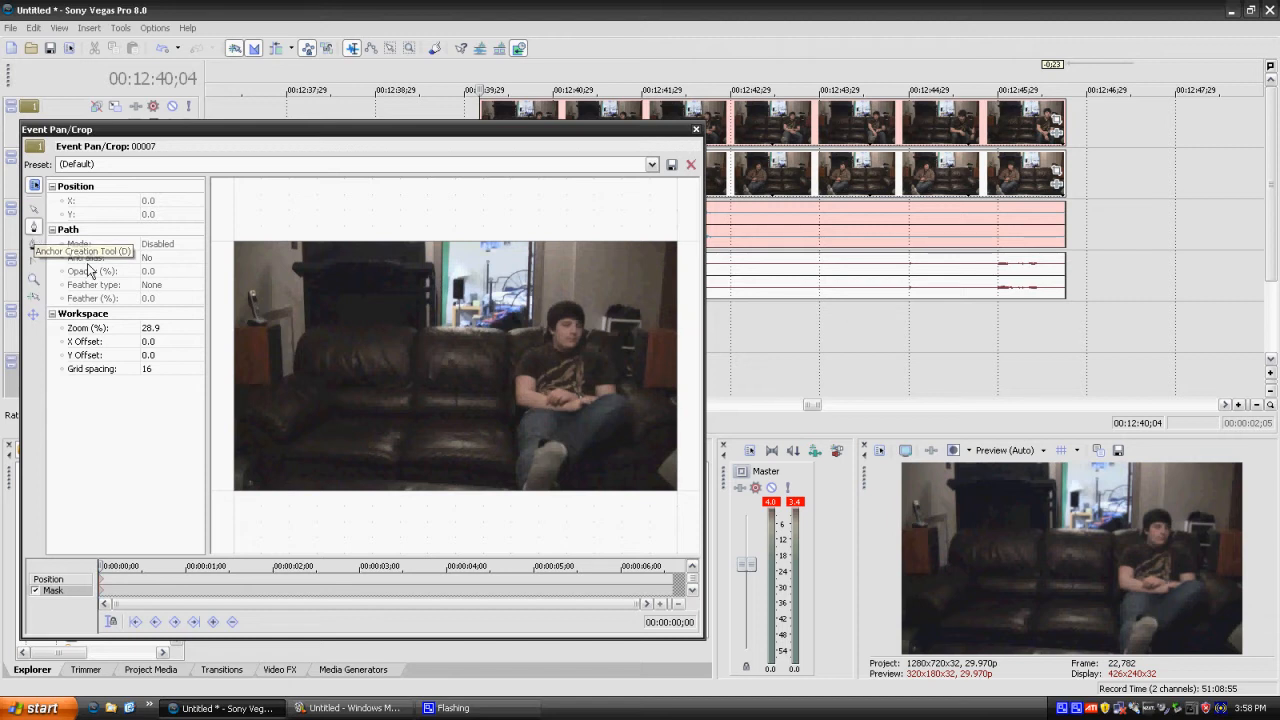
mouse_move(458, 238)
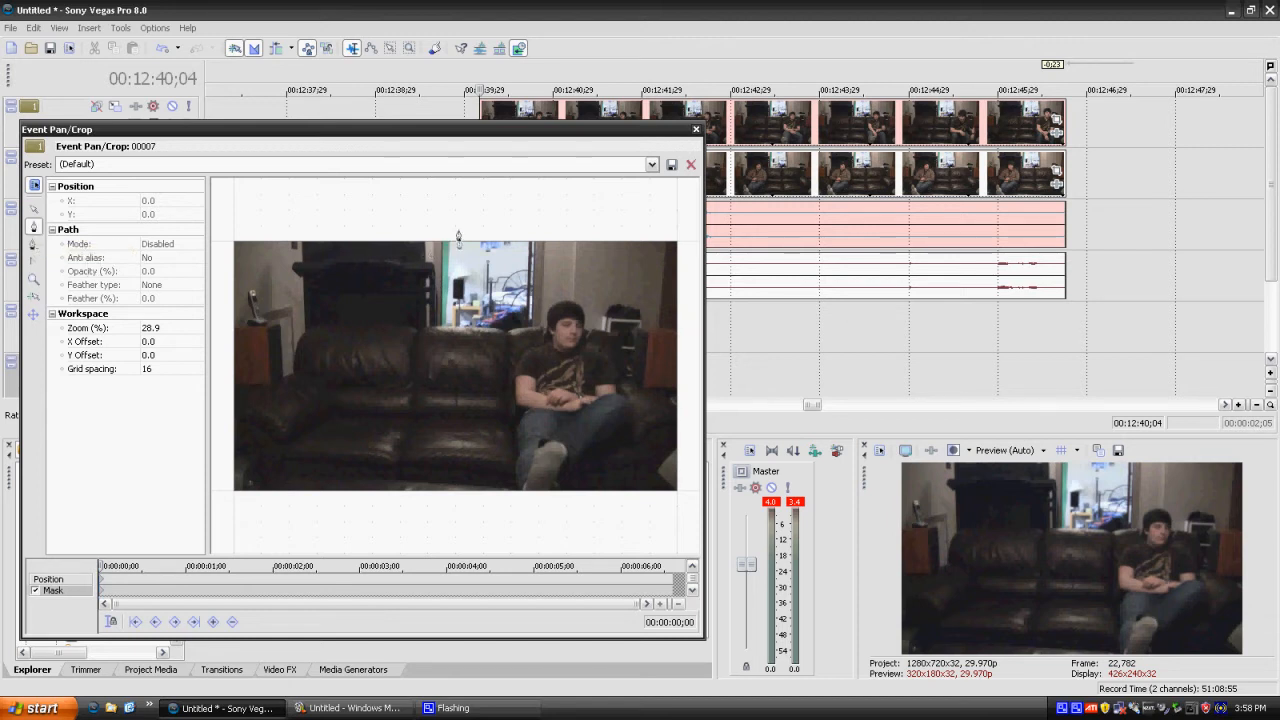
mouse_move(455, 233)
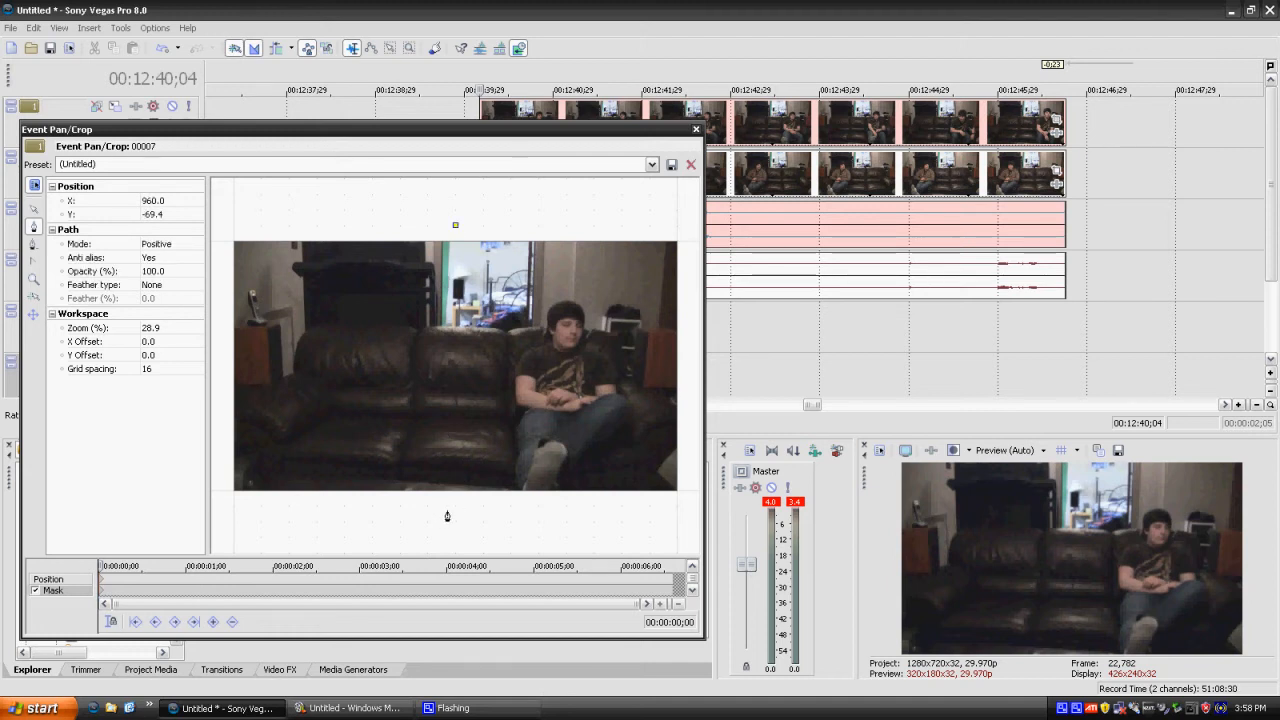
- Place the second mask point below the frame, forming a vertical edge through the middle
drag(455, 225, 455, 510)
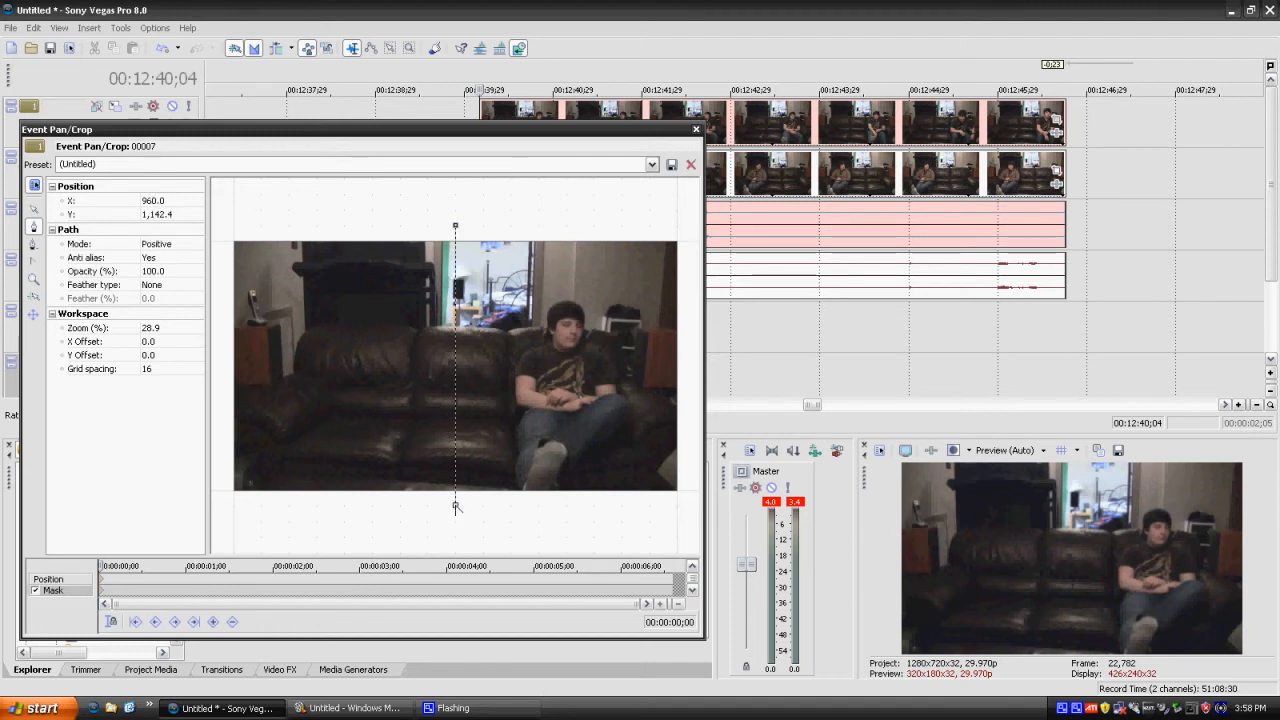
mouse_move(678, 519)
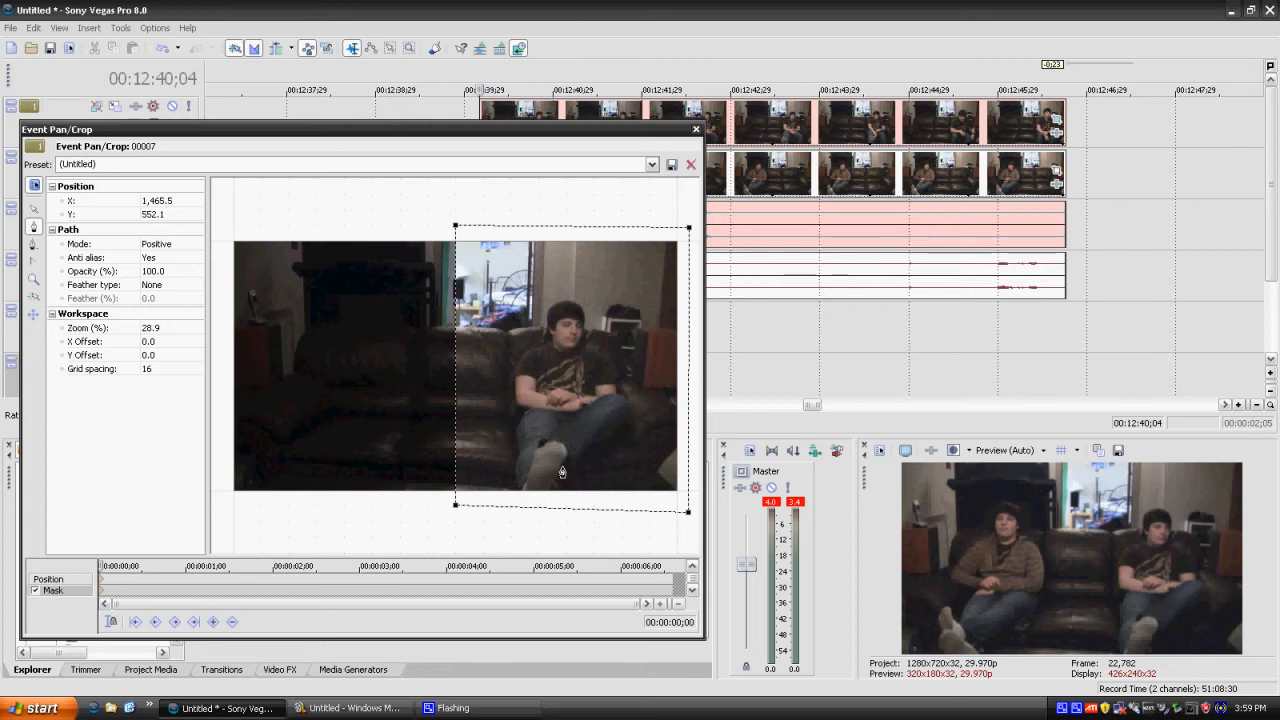
mouse_move(838, 394)
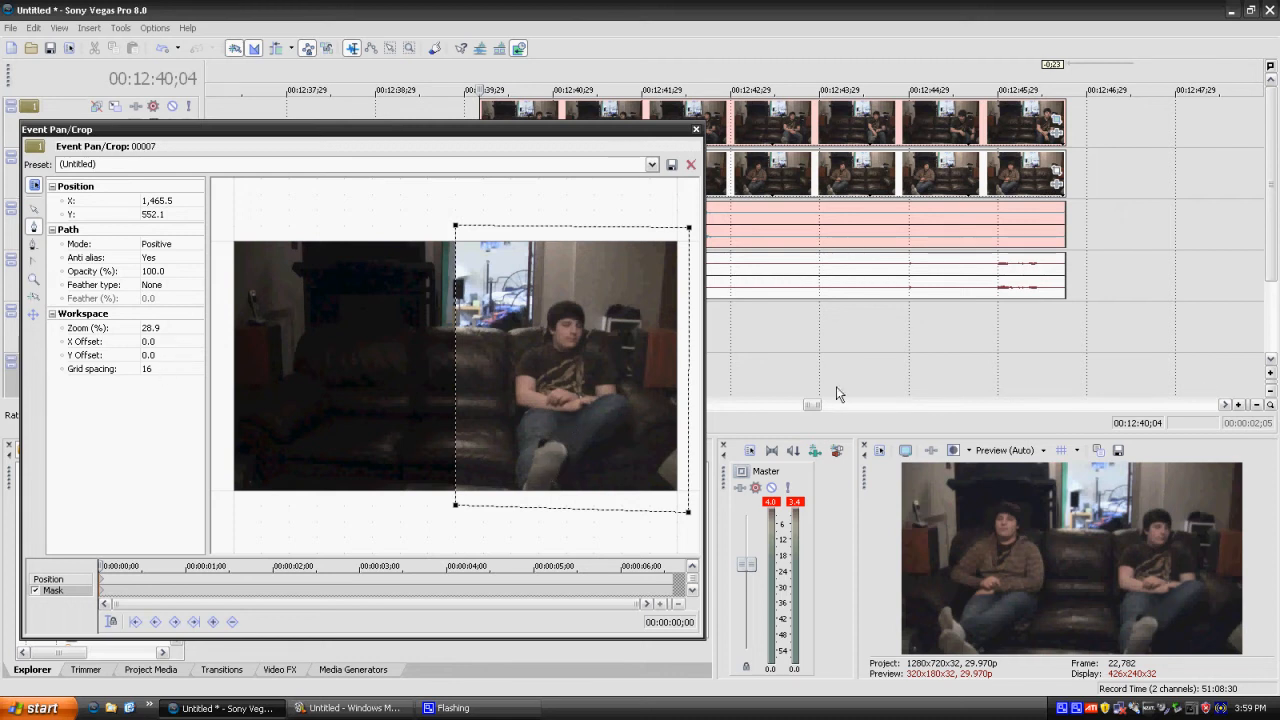
mouse_move(156, 283)
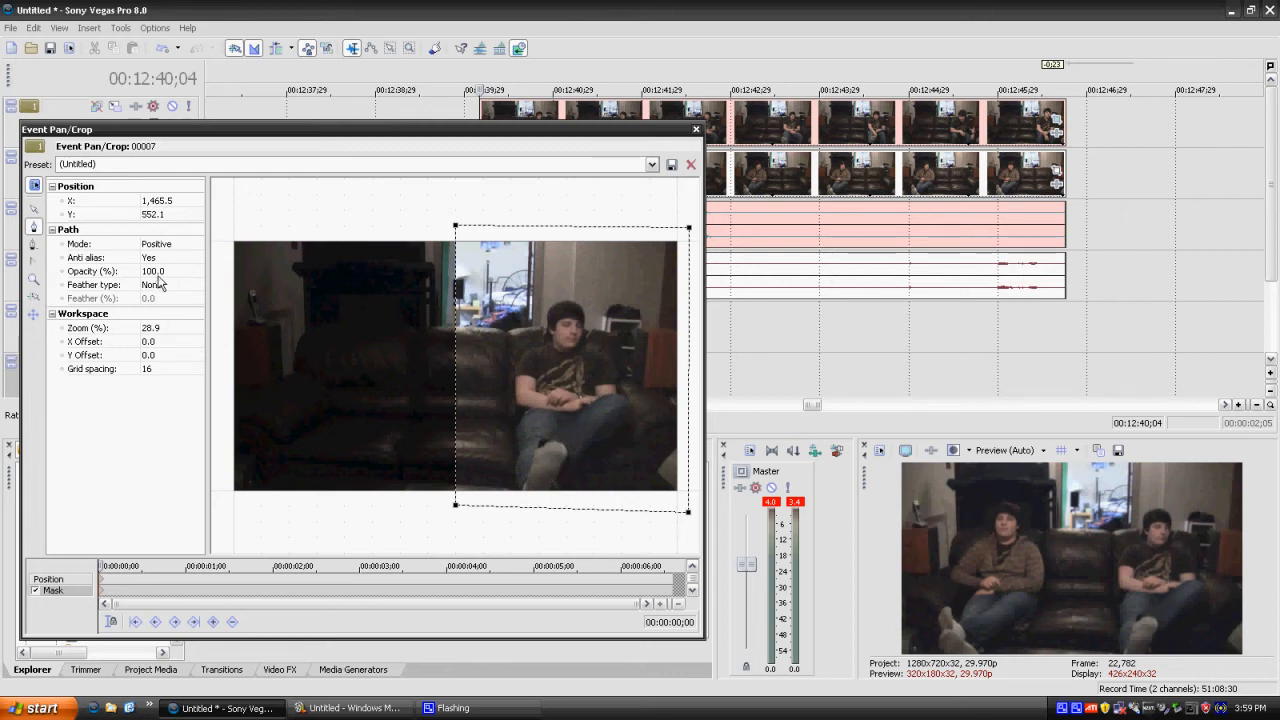
mouse_move(158, 283)
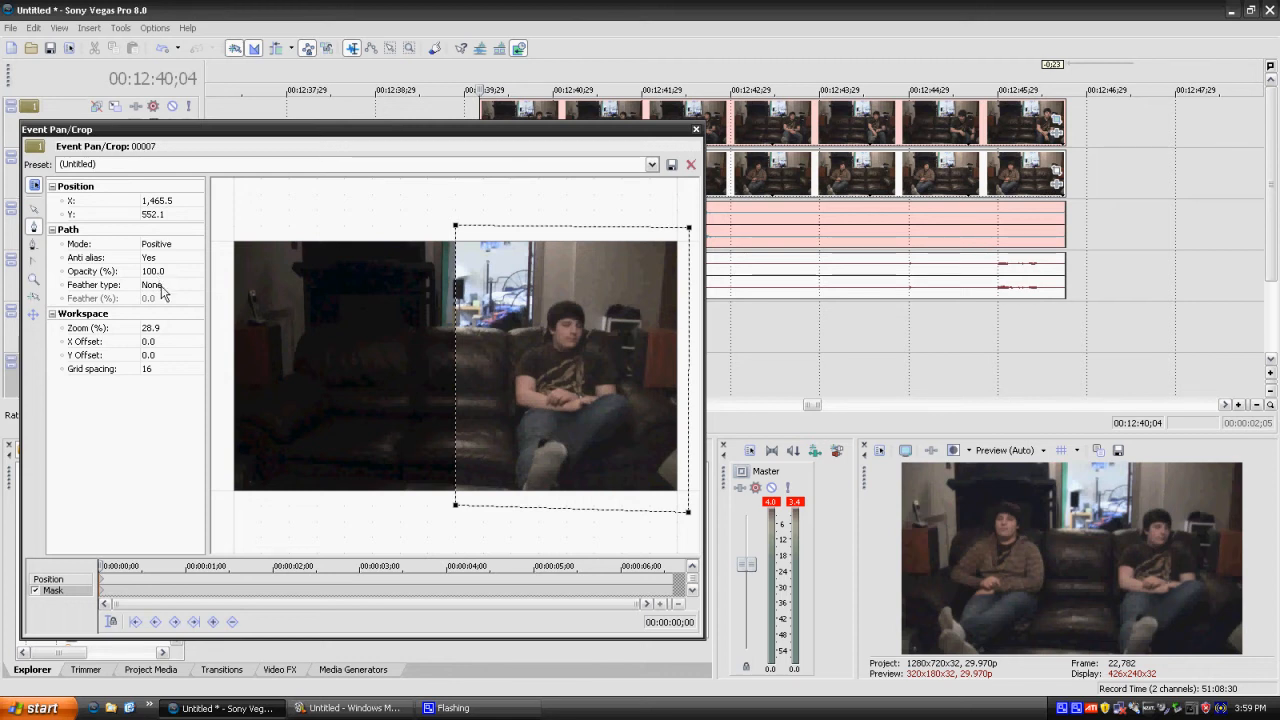
- Set the mask feather type to Both at 16.0%, then close the pan/crop editor
click(196, 285)
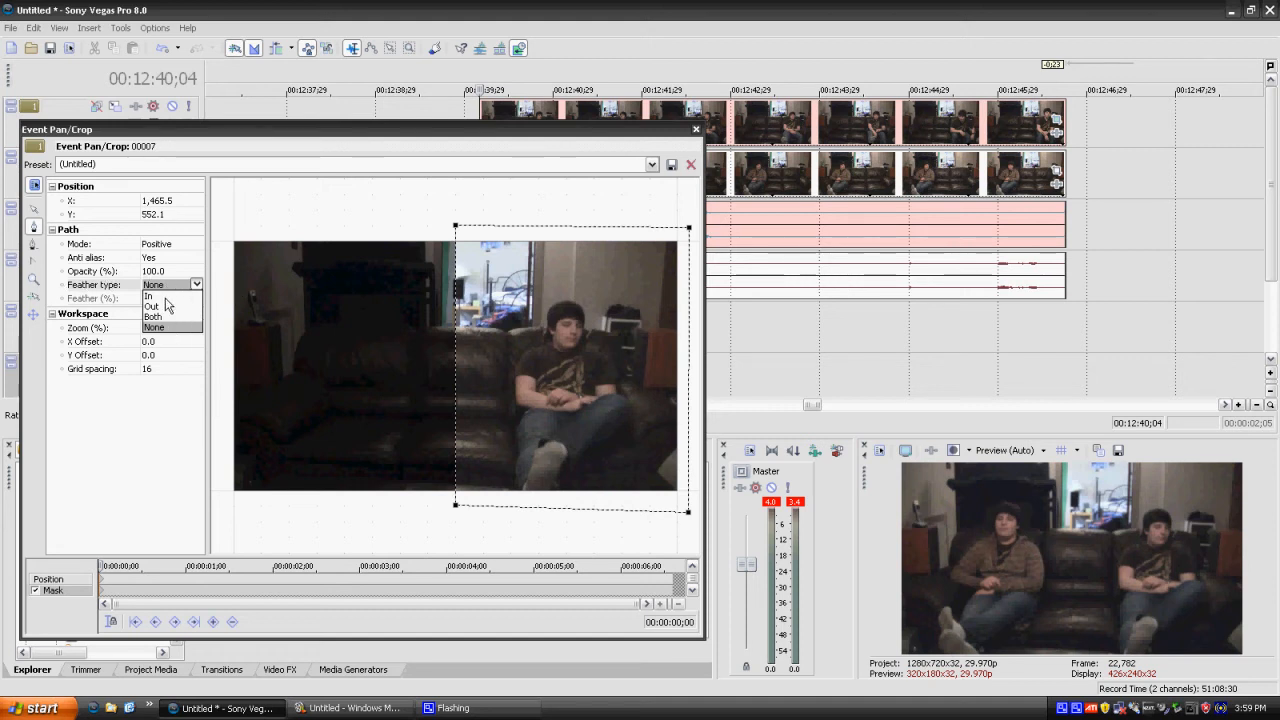
click(152, 316)
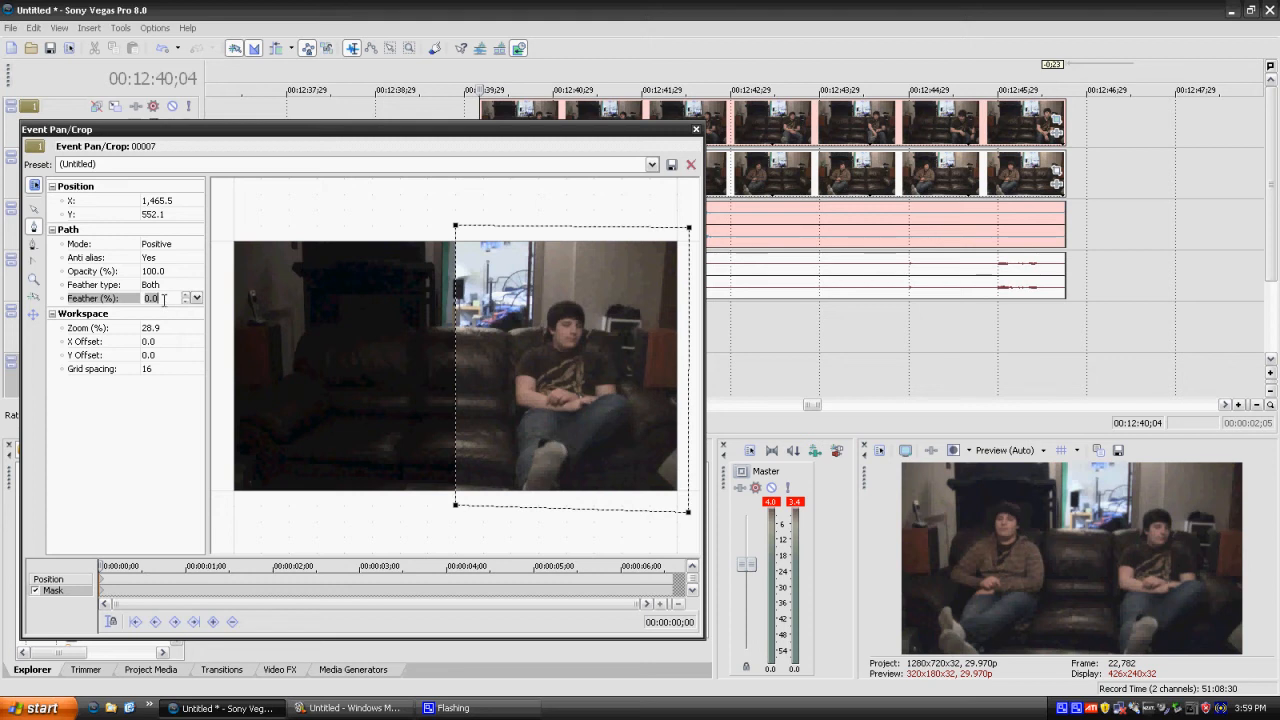
text(16.0)
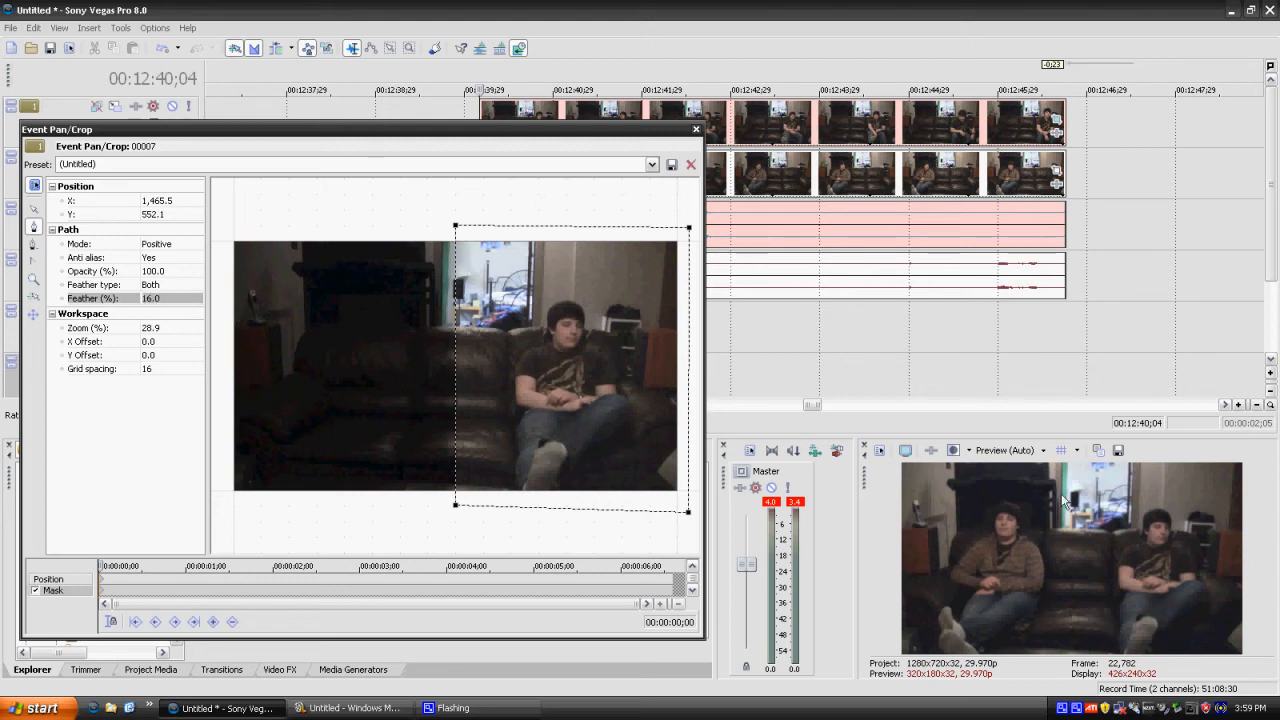
mouse_move(1070, 590)
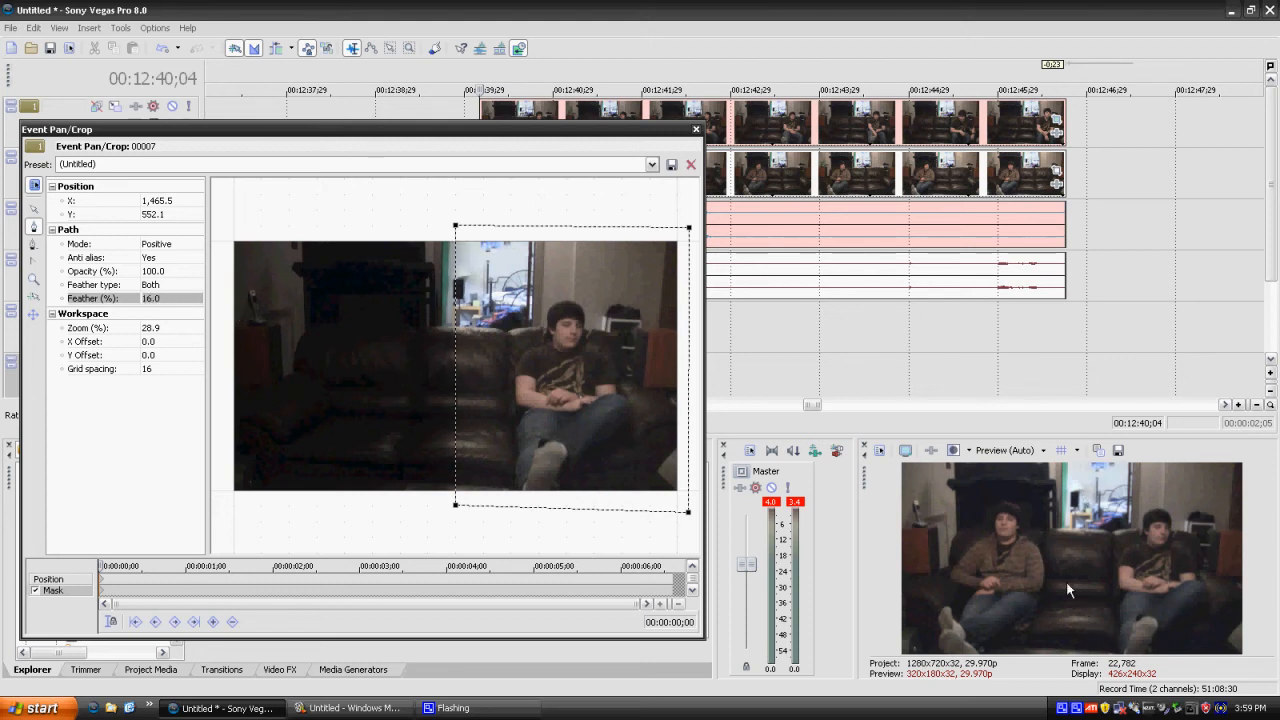
mouse_move(1047, 478)
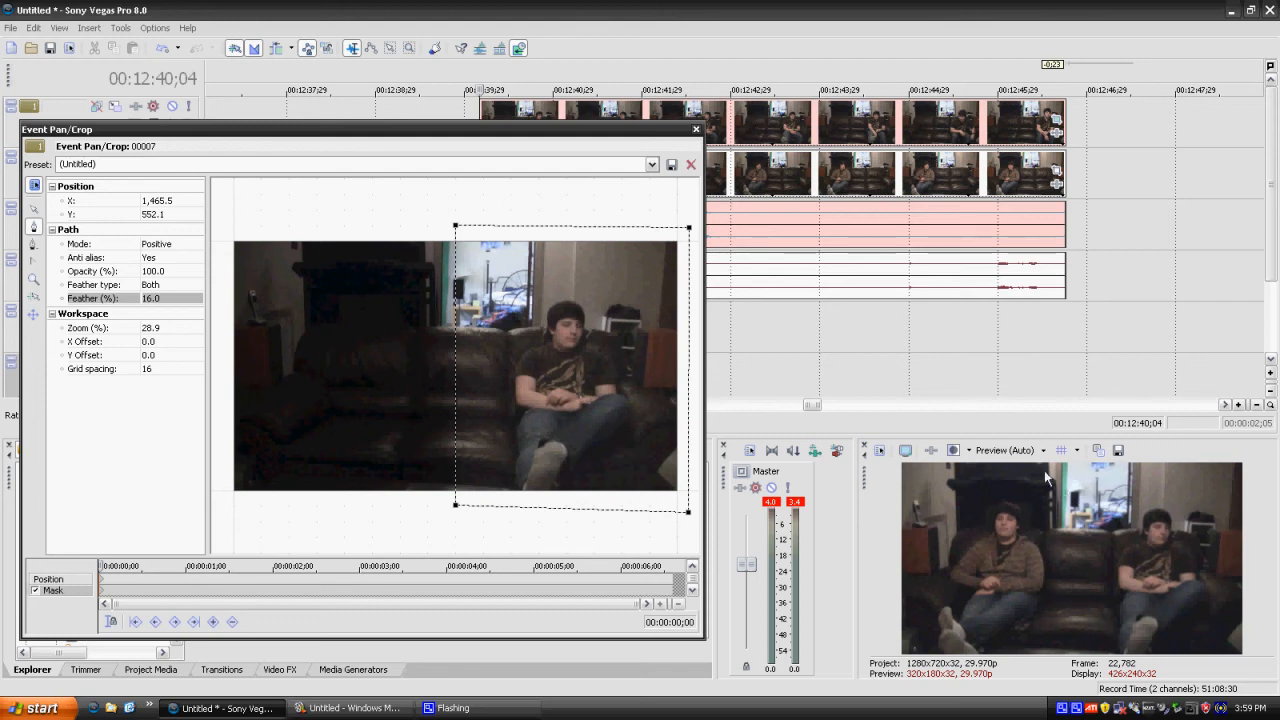
click(696, 129)
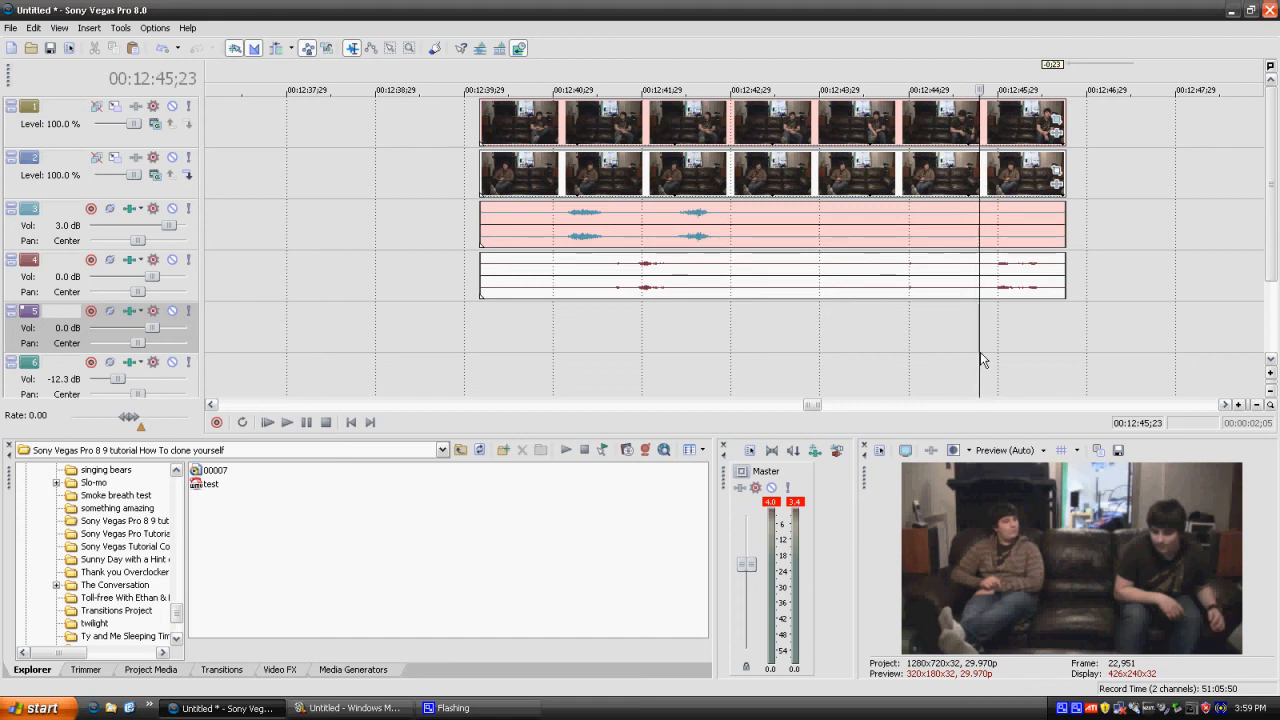
mouse_move(966, 146)
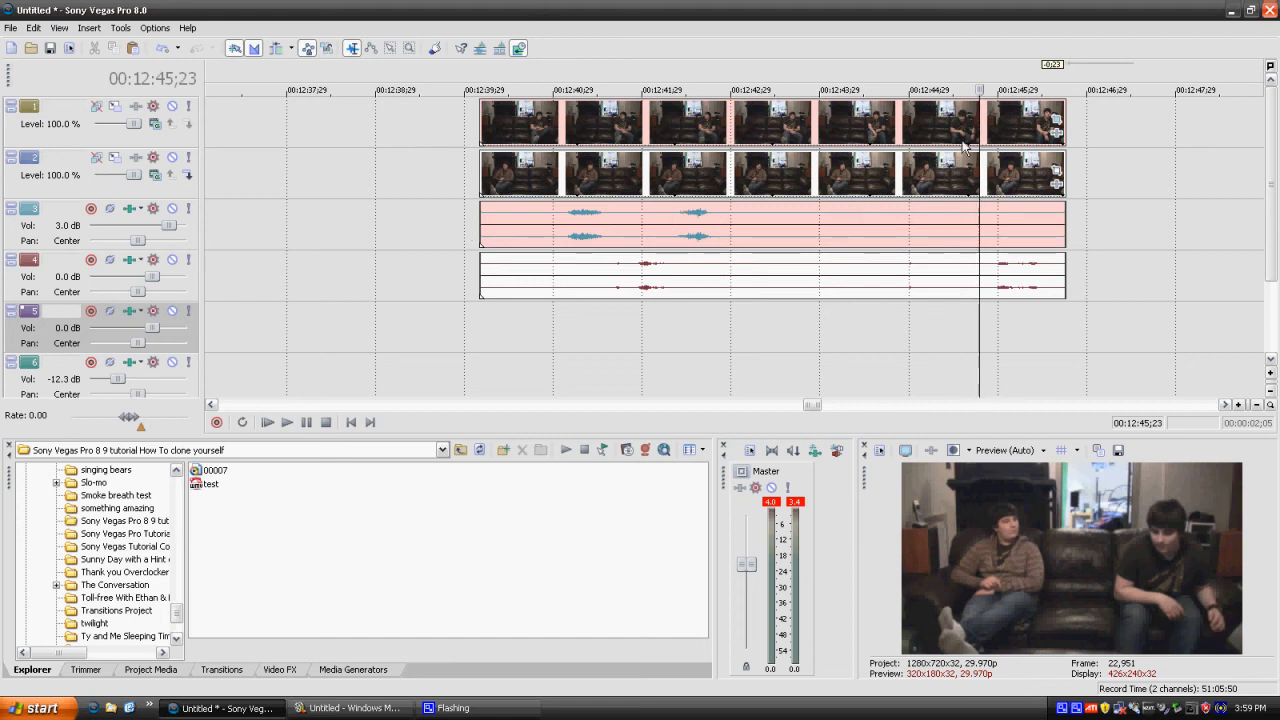